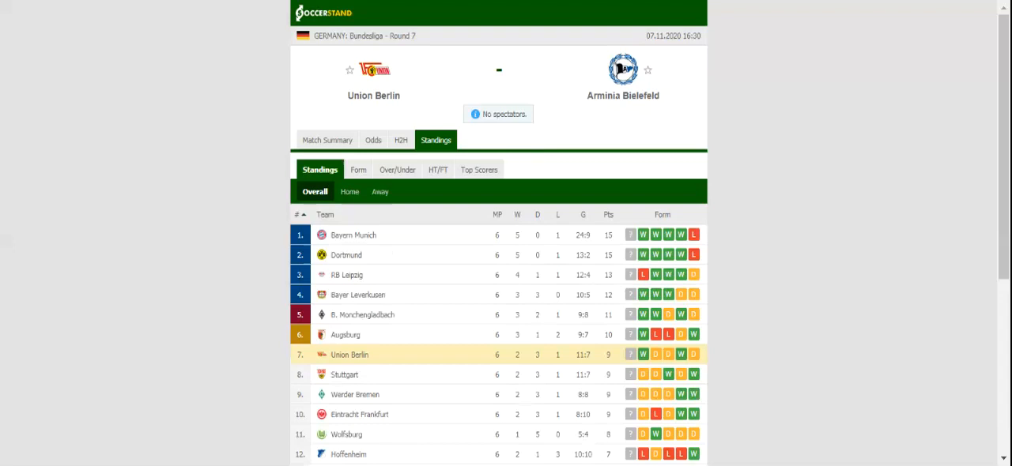
mouse_move(515, 149)
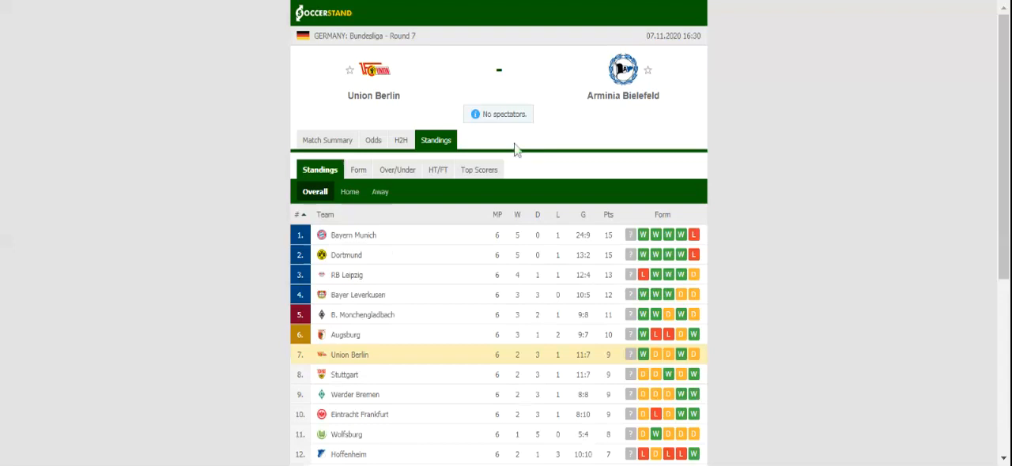
Step: View the last five results for both teams on the H2H tab, then the 1X2 bookmaker odds
click(400, 140)
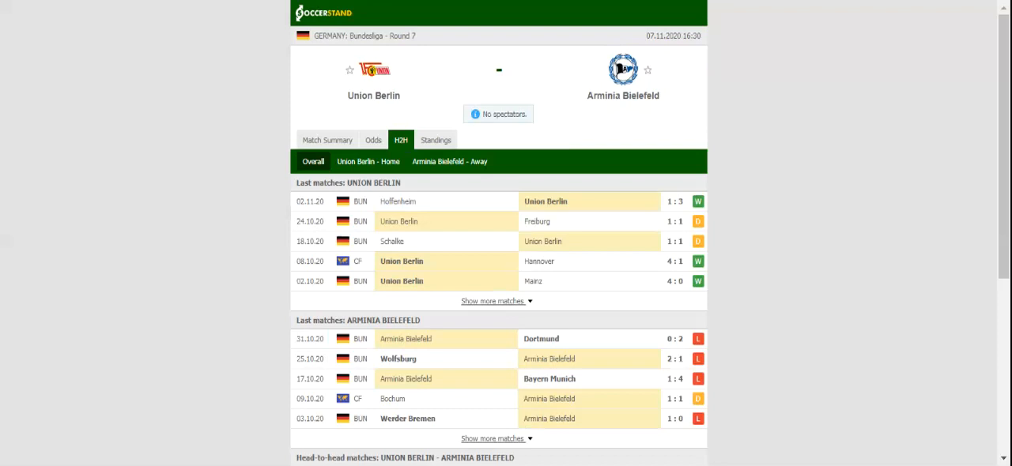
click(372, 140)
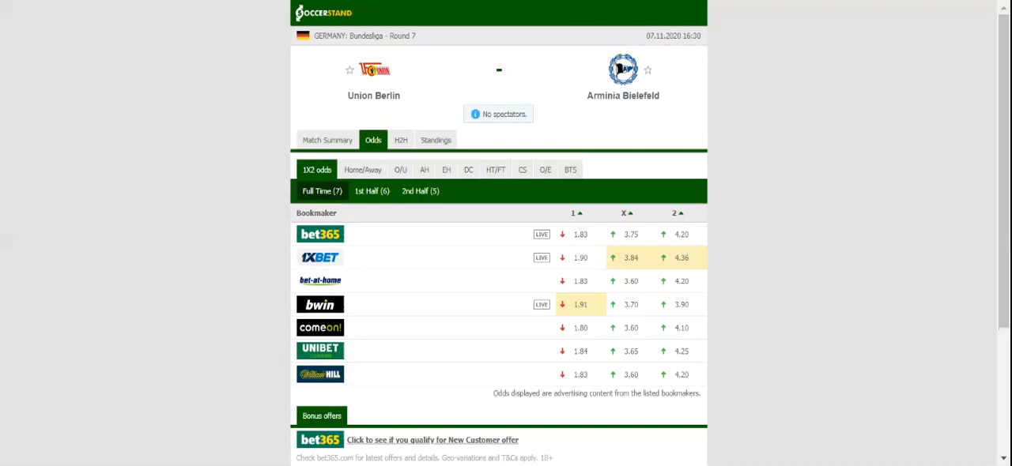
mouse_move(344, 118)
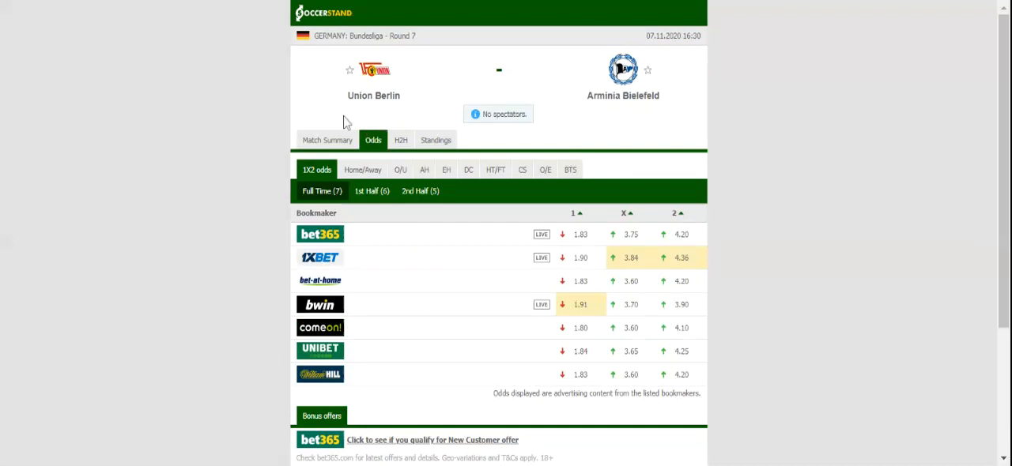